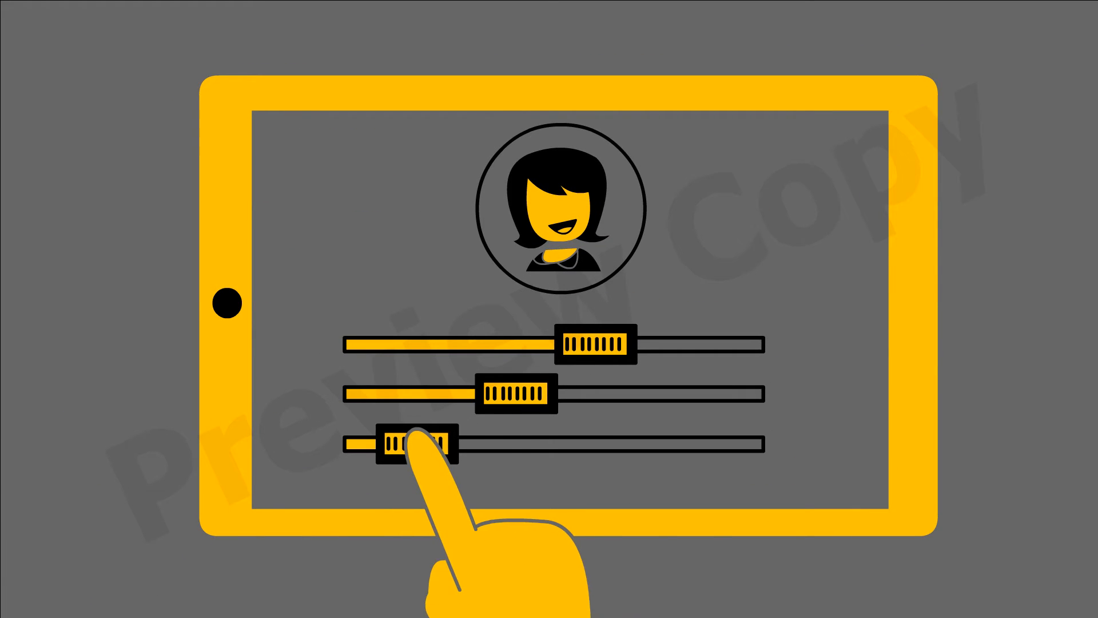
left_click_drag(413, 449, 756, 449)
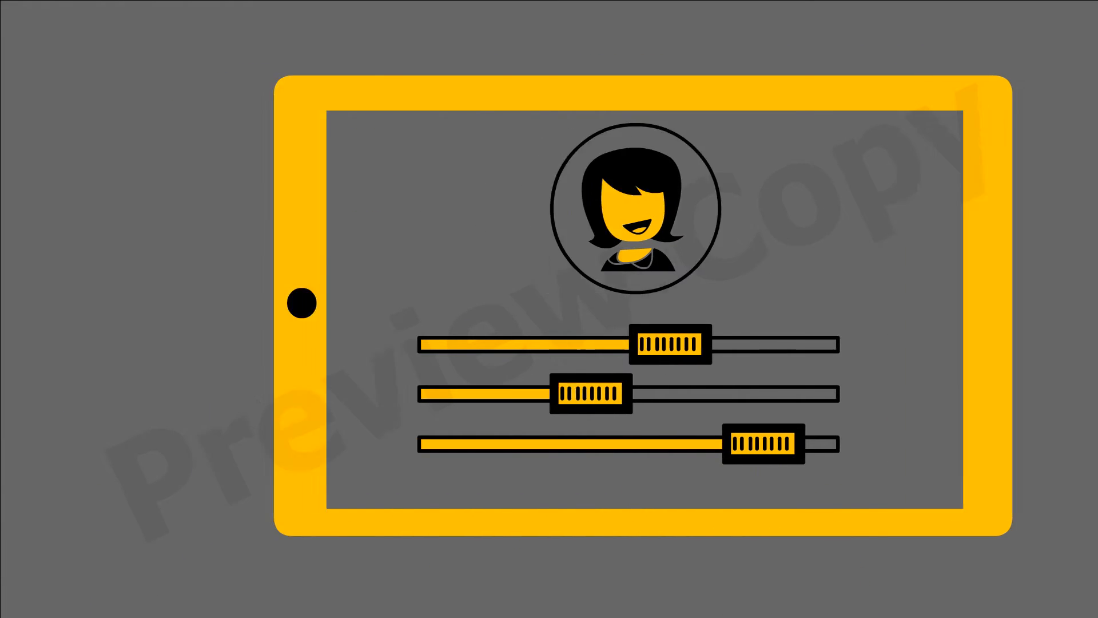